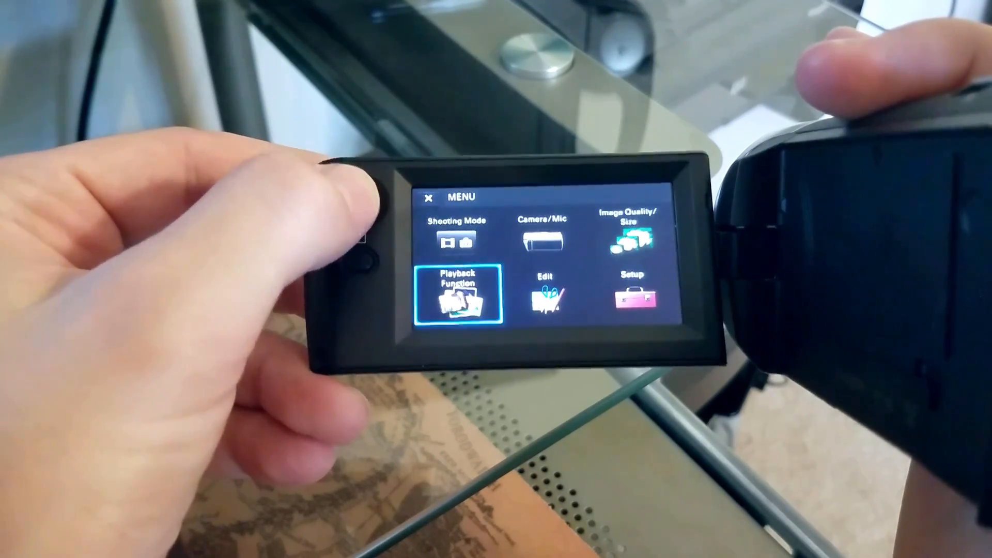
- Start the USB connection from Setup so the camcorder shows 'MTP Connected'
click(639, 298)
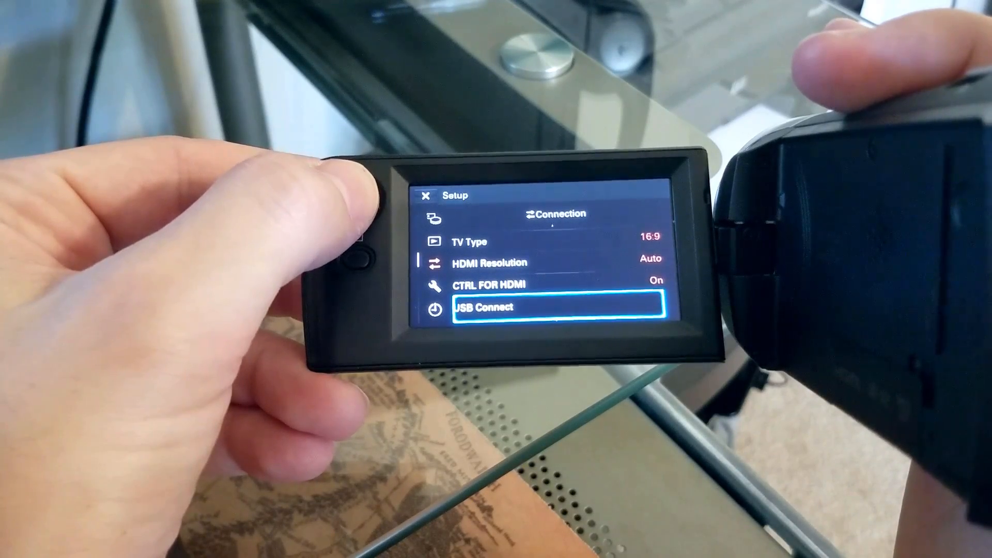
click(557, 307)
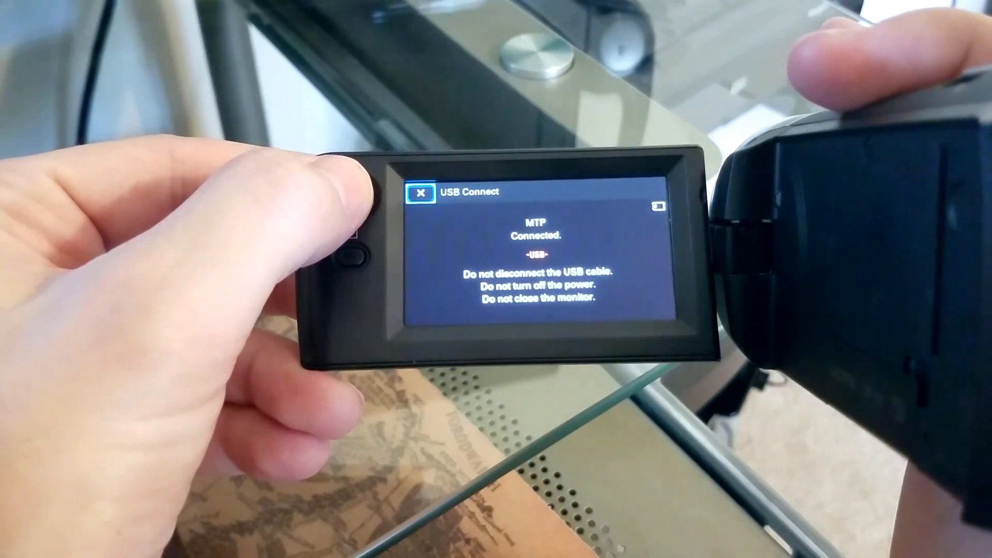